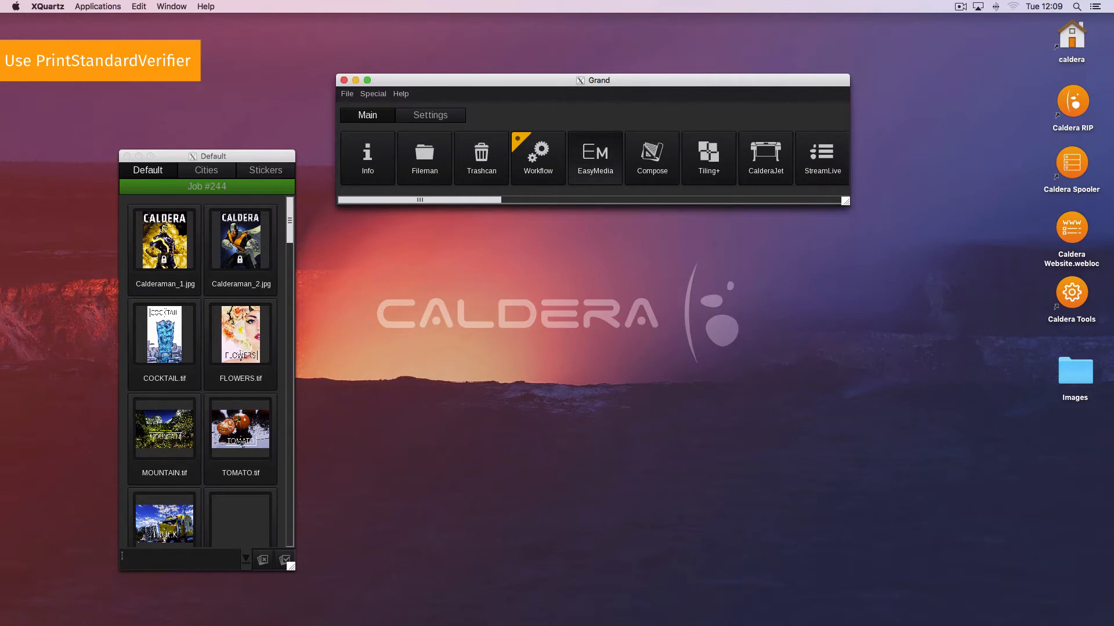
Step: Launch the EasyMedia calibration module from the Grand Main toolbar
click(594, 157)
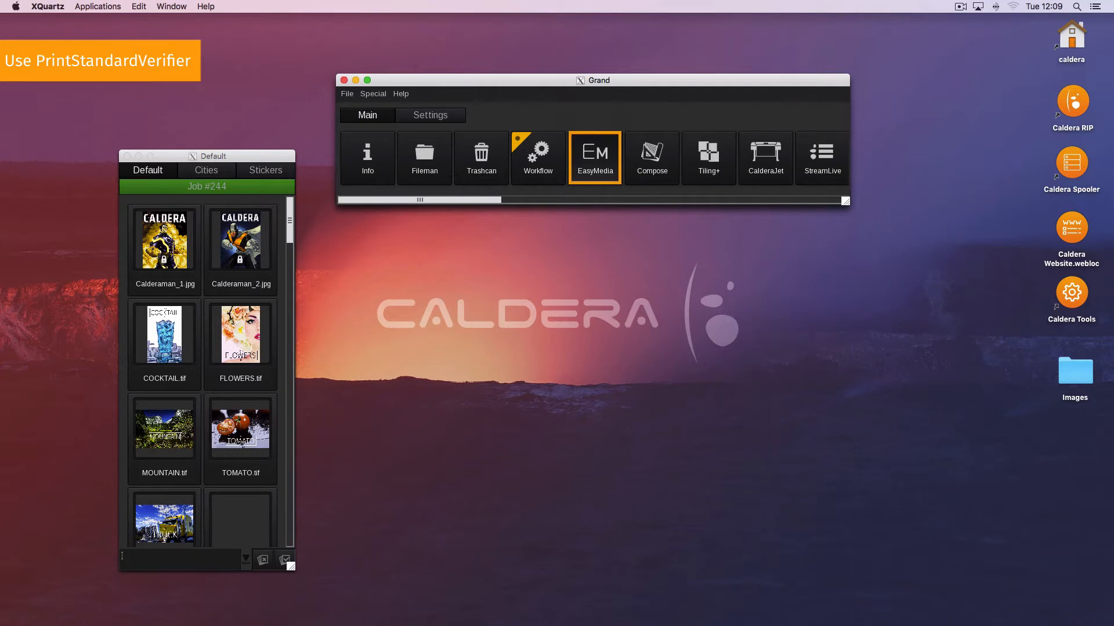
click(594, 157)
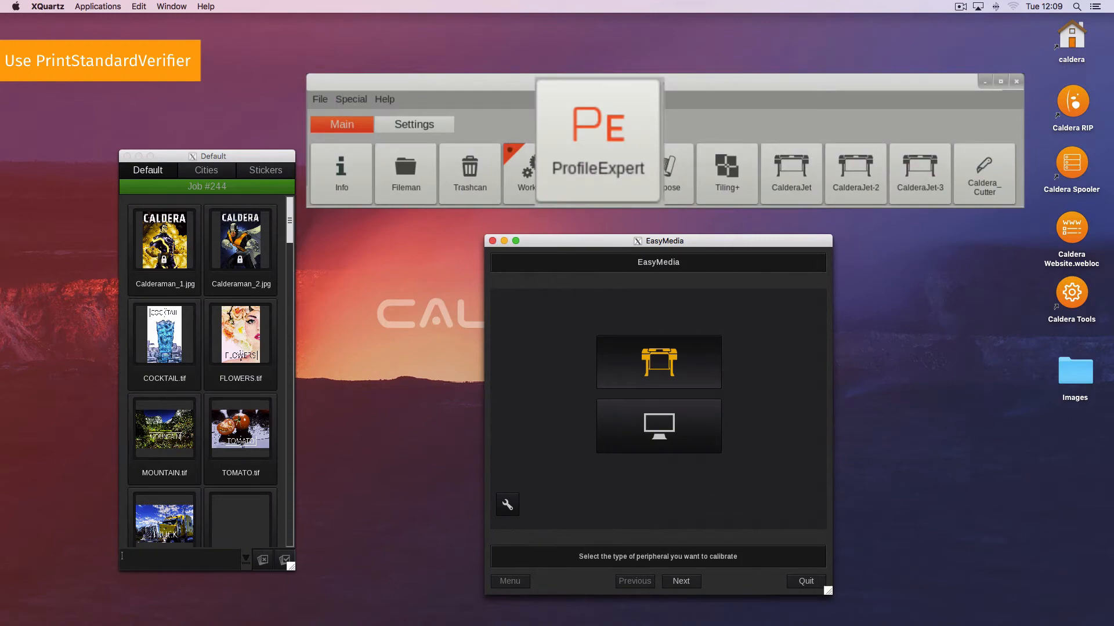
Step: Choose to calibrate a printer and select the CalderaJet printer
click(680, 581)
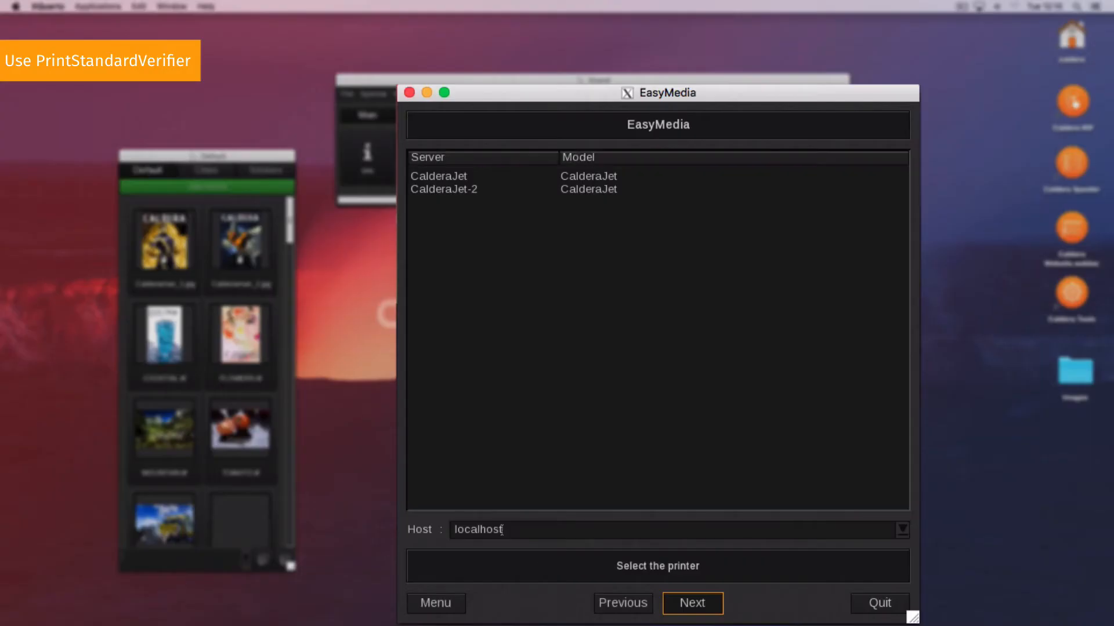
click(483, 175)
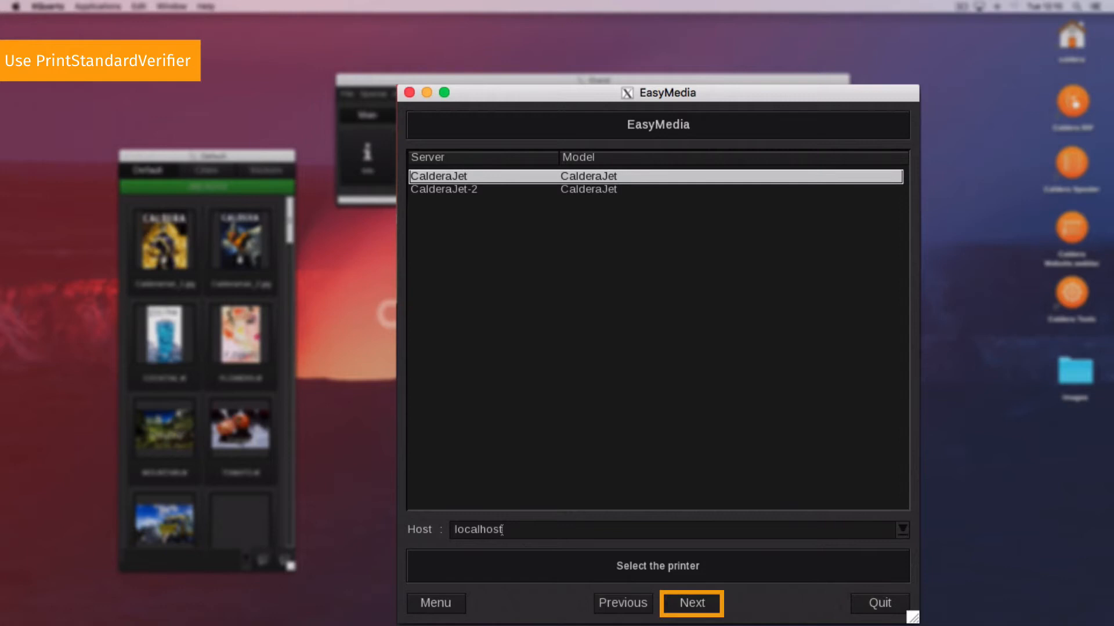
click(689, 603)
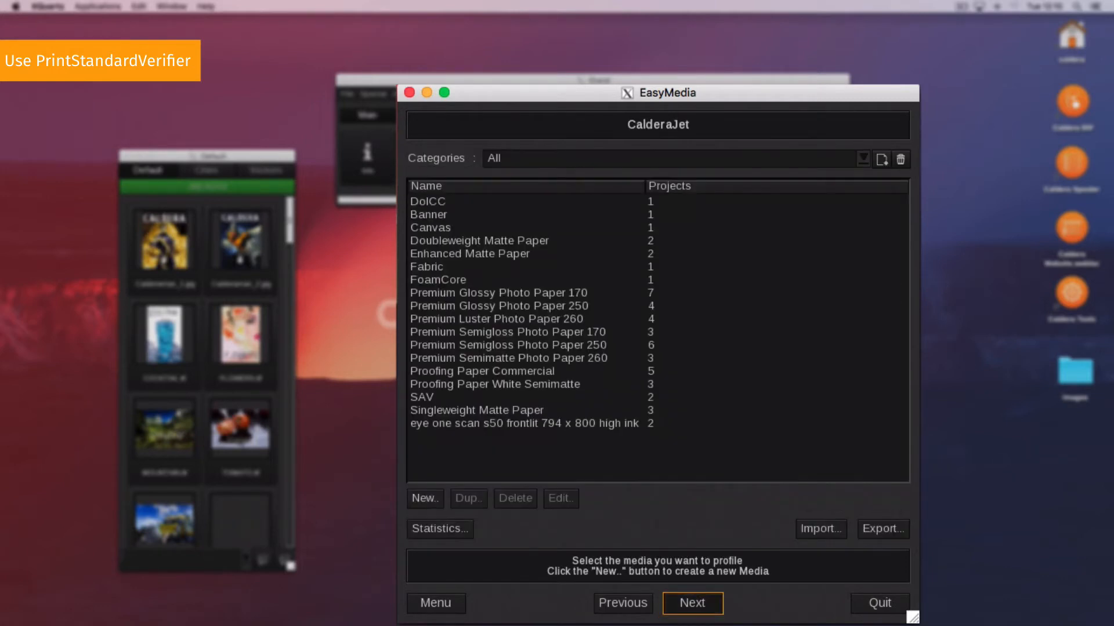
Step: Select the Proofing Paper Commercial media and open its CMYKOG 720 project
click(481, 371)
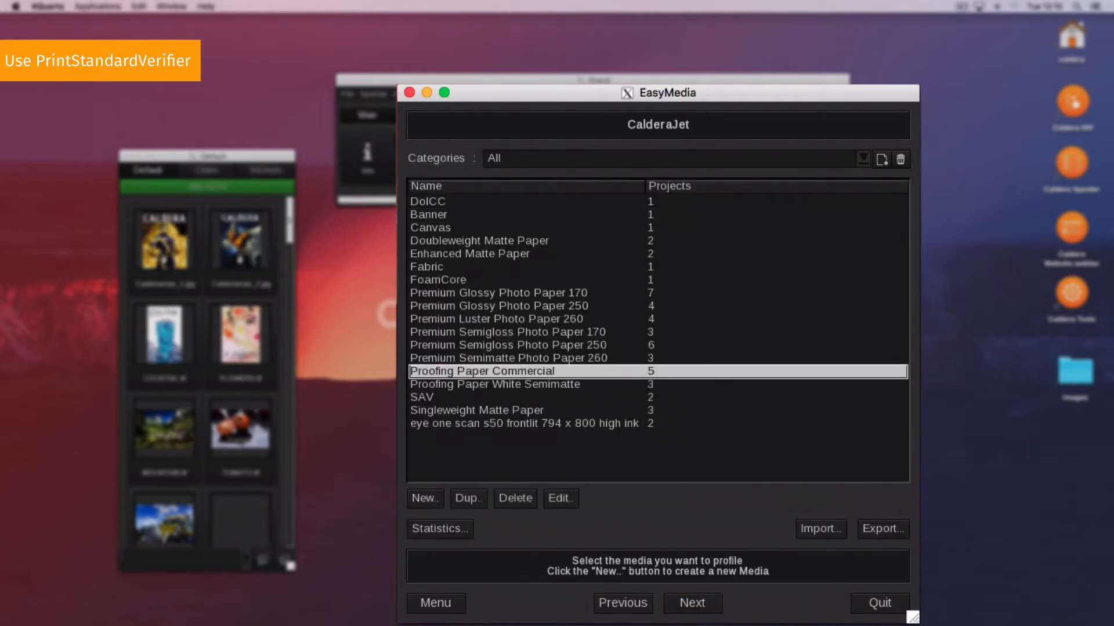
click(691, 603)
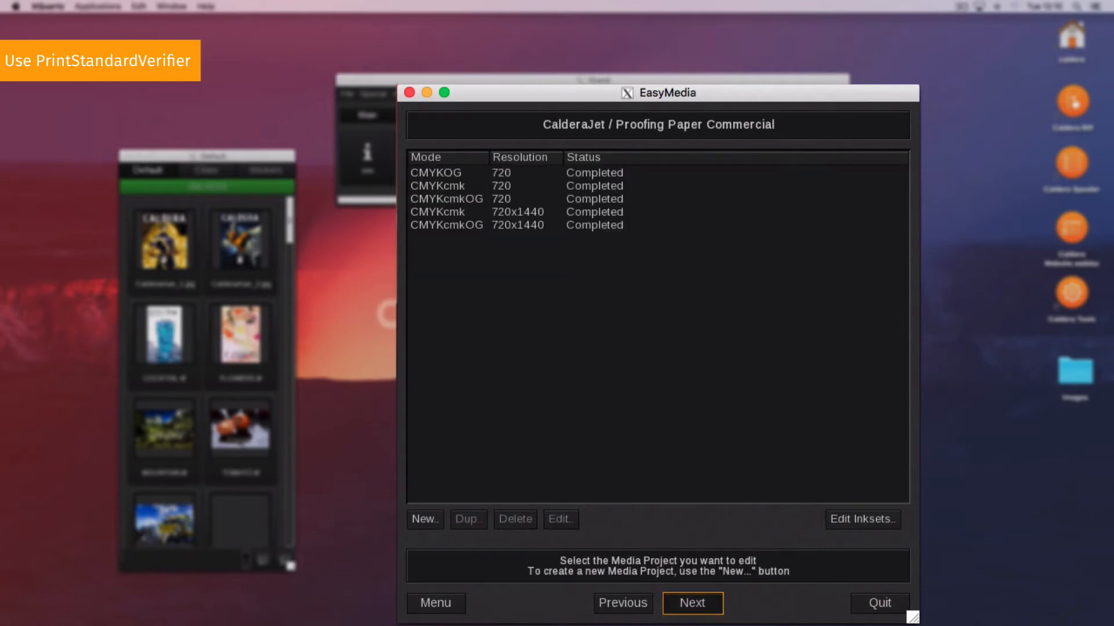
click(498, 173)
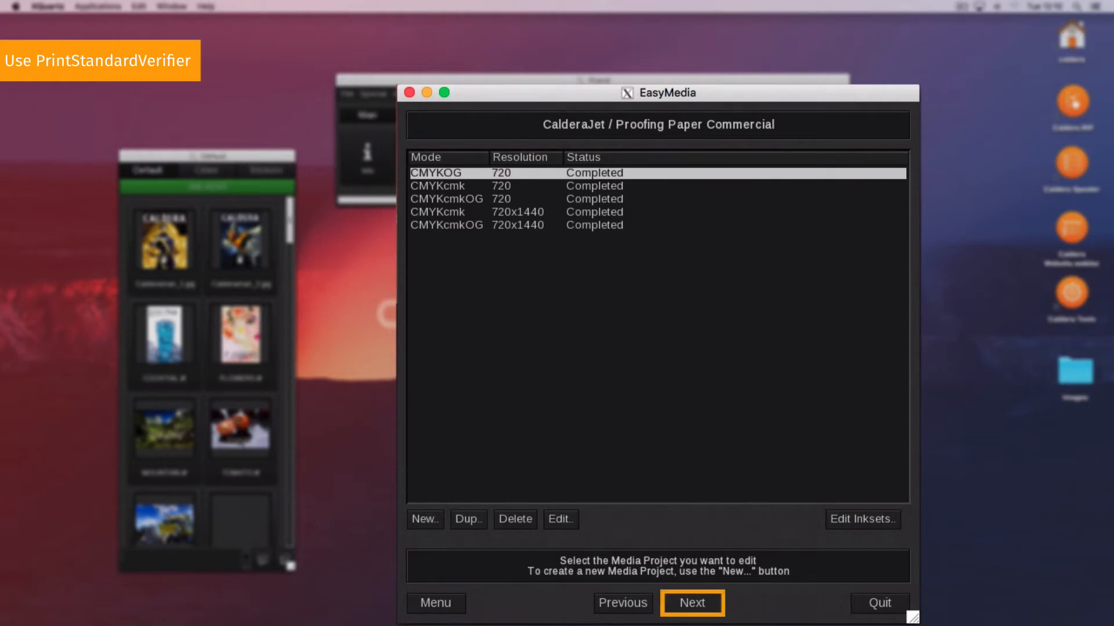
click(692, 604)
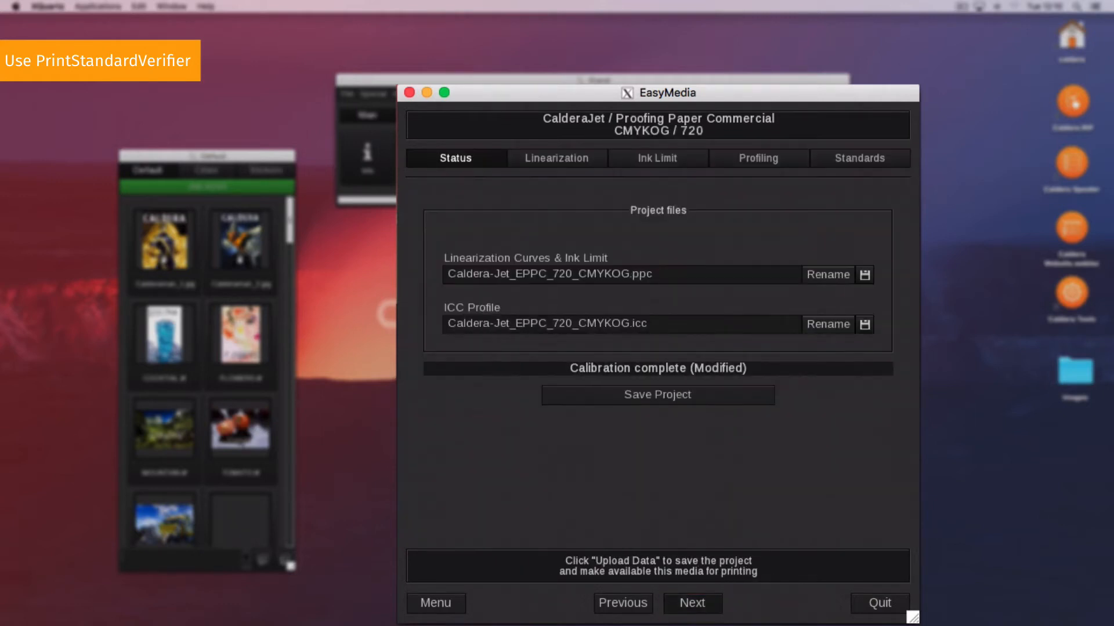
Step: Go to Standards and start the compliance control wizard
click(858, 158)
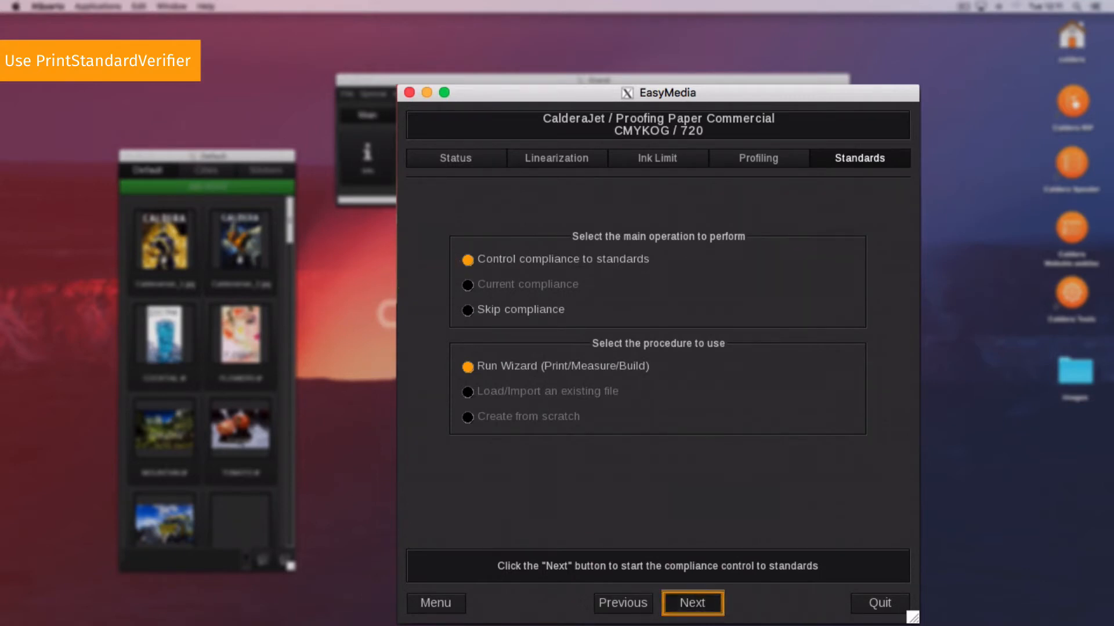
click(692, 603)
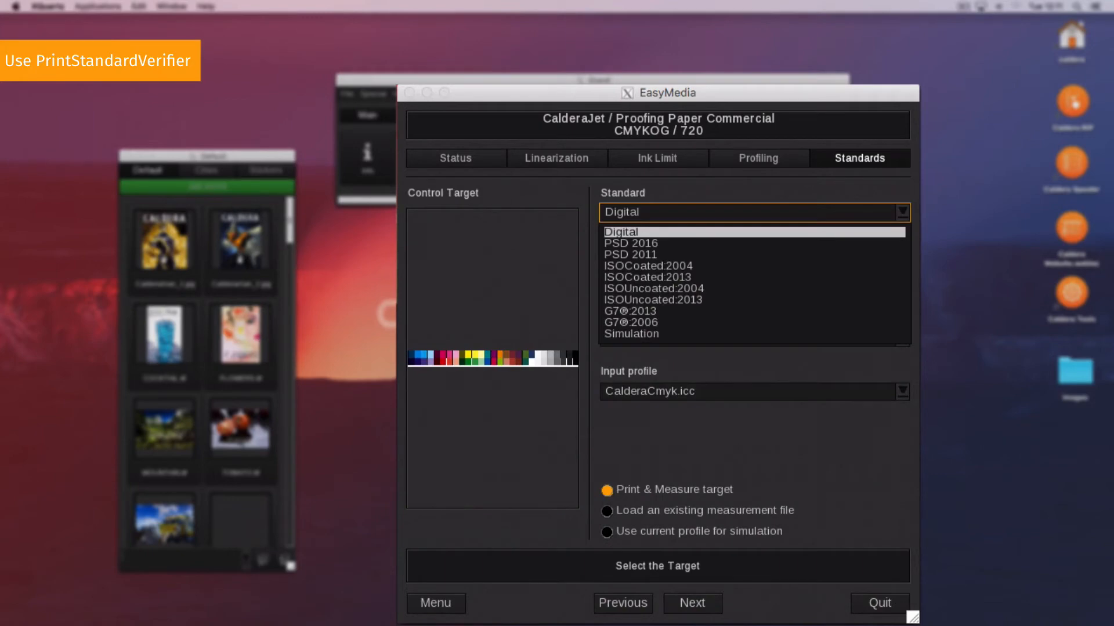
Step: Choose PSD 2016 standard, Caldera Control Strip target and X-Rite i1 Pro 2 device
click(629, 243)
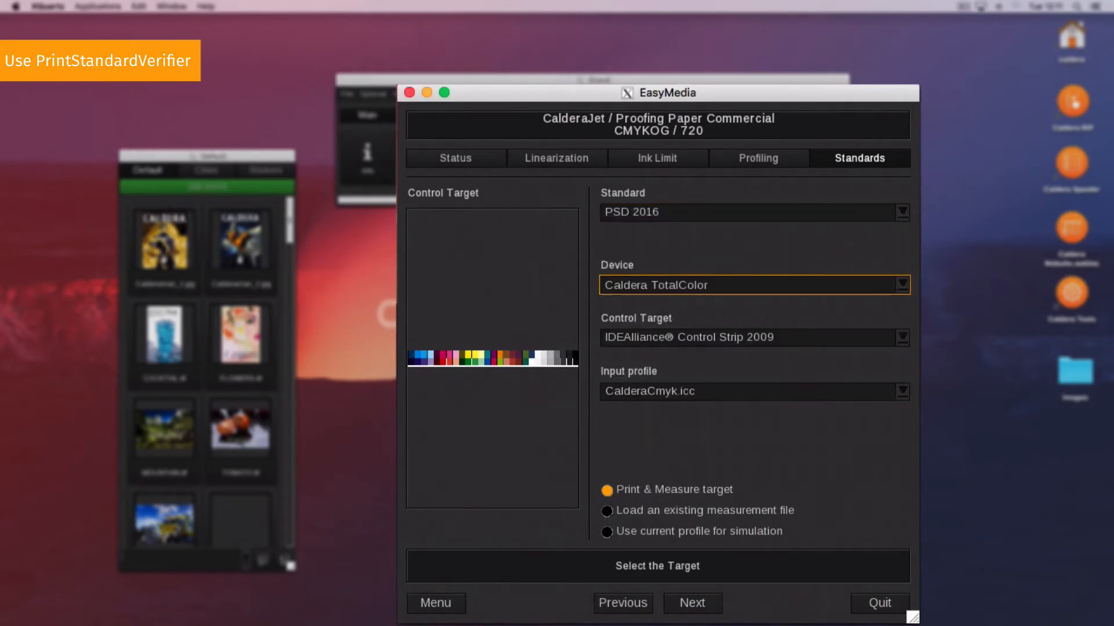
click(902, 338)
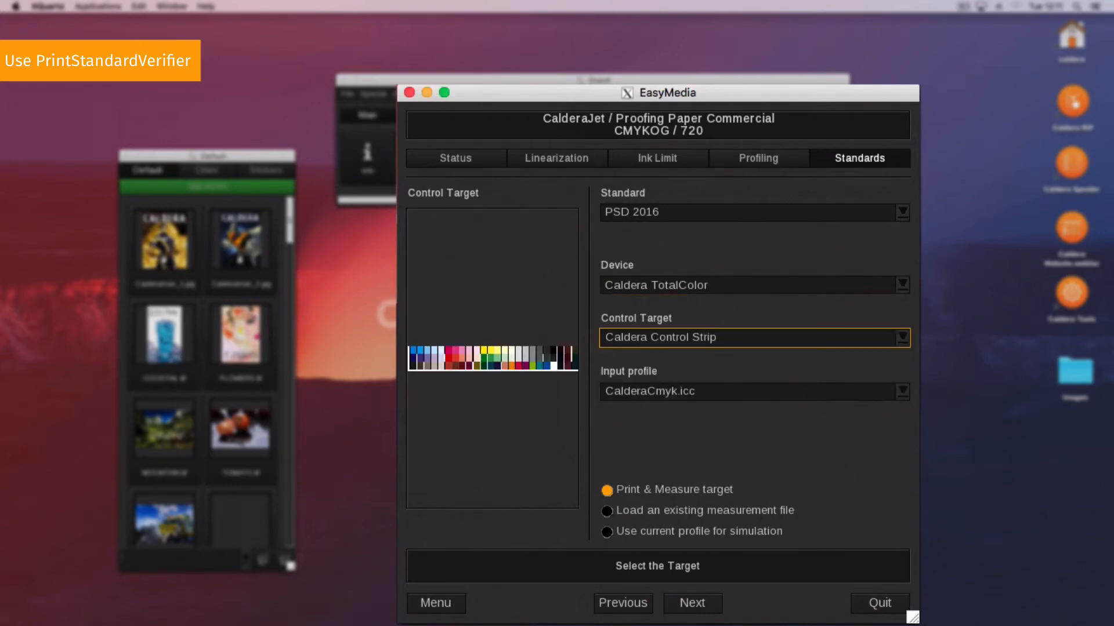
click(903, 391)
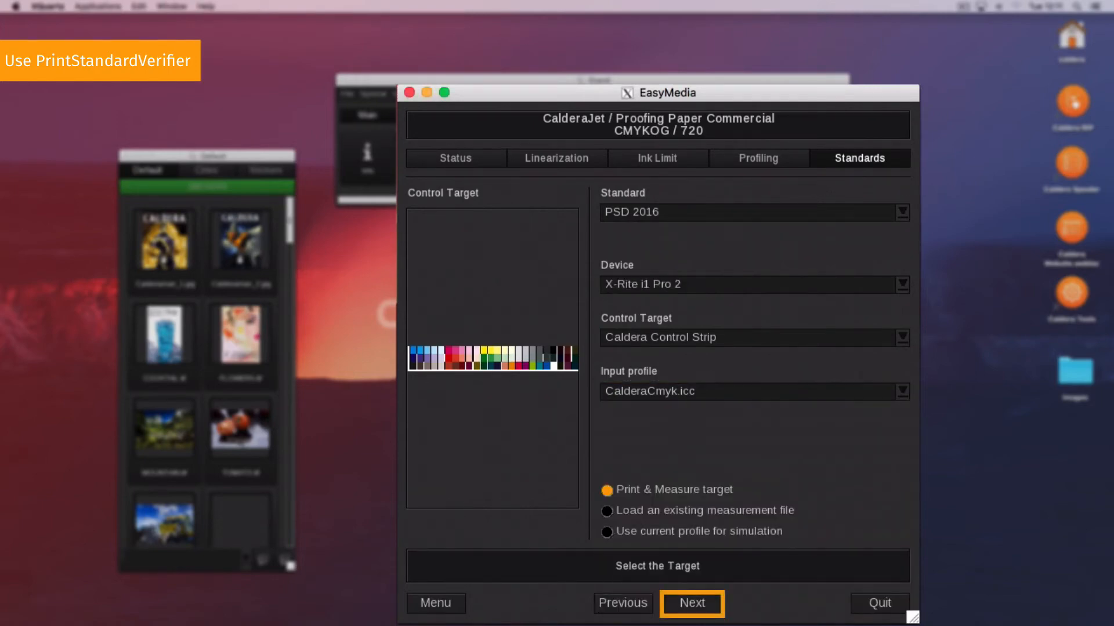
Step: Review the standard and special print options for the control strip, then continue to measuring
click(690, 604)
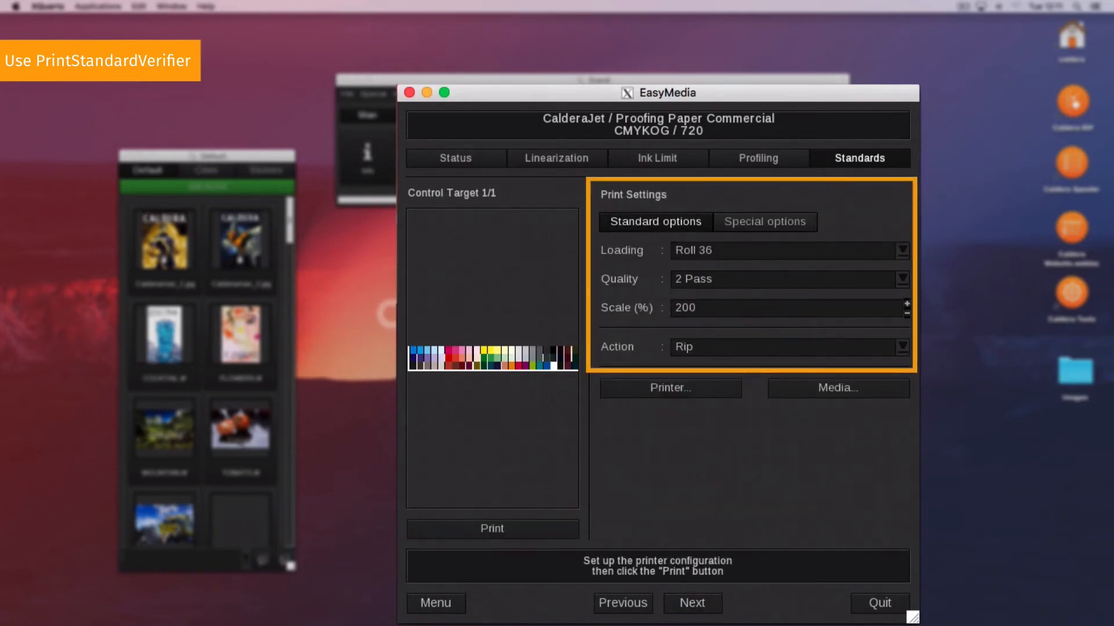
click(765, 221)
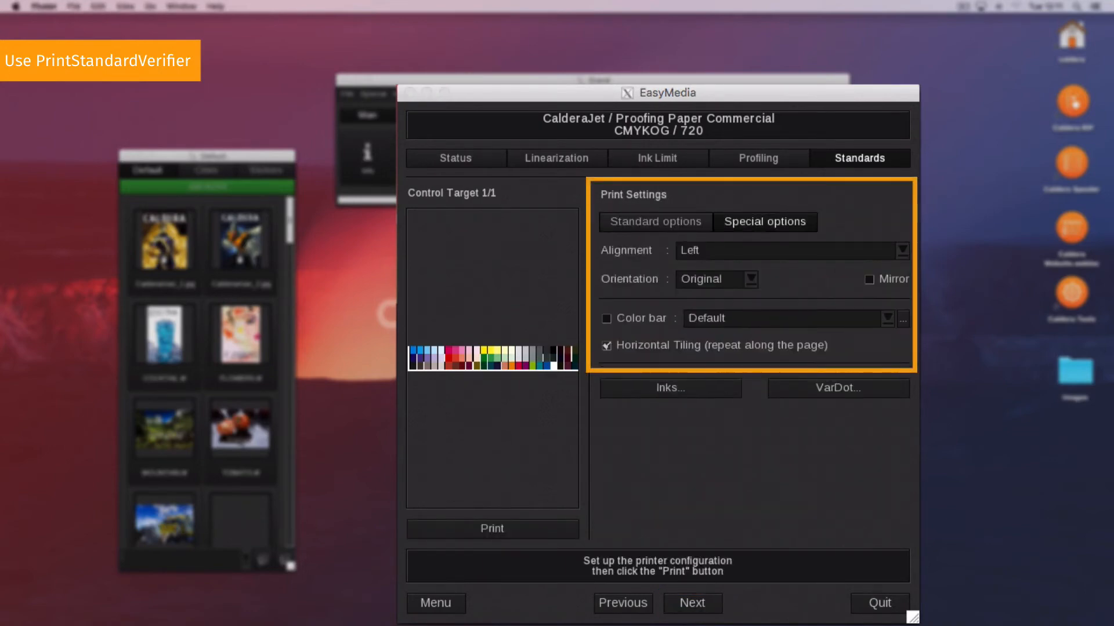
click(654, 221)
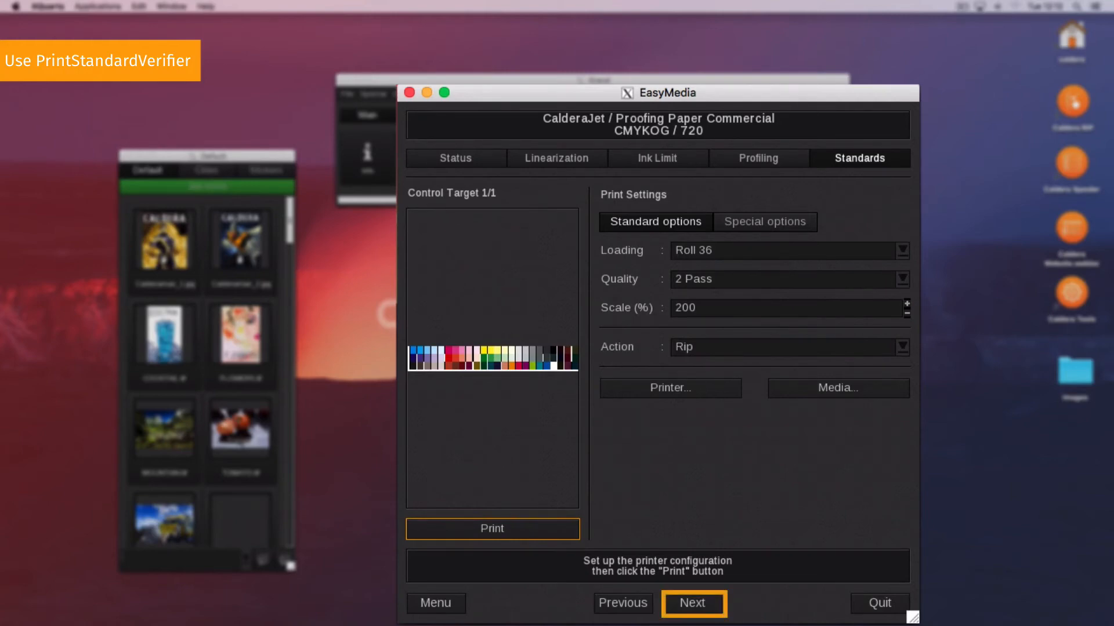
click(691, 604)
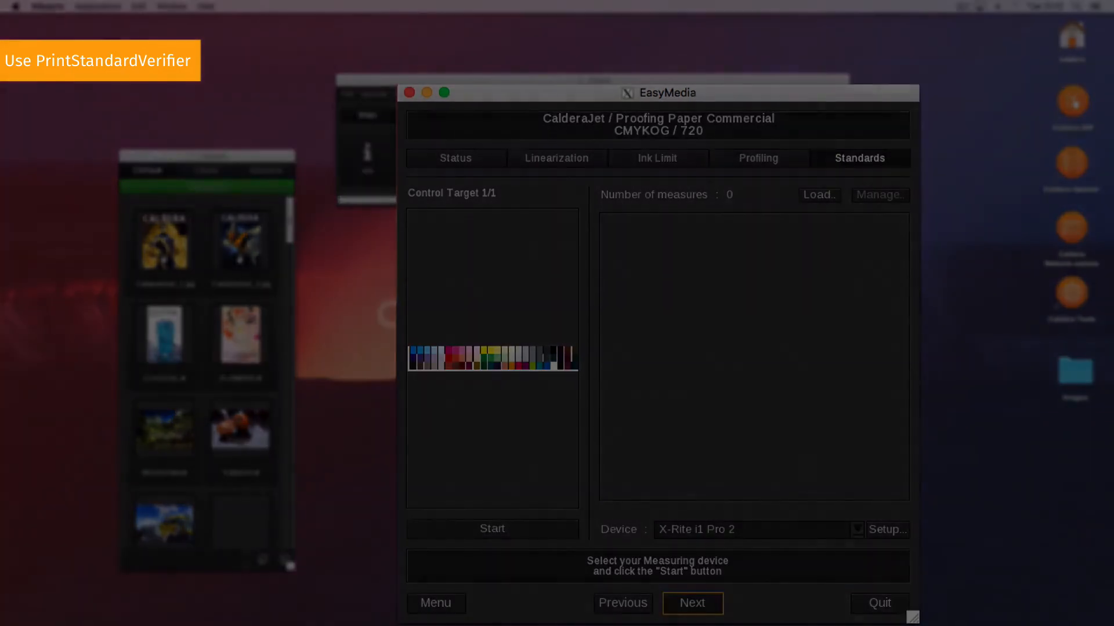
Step: Measure the control target to get the ISO 12647 and Fogra PSO compliance summary
click(692, 603)
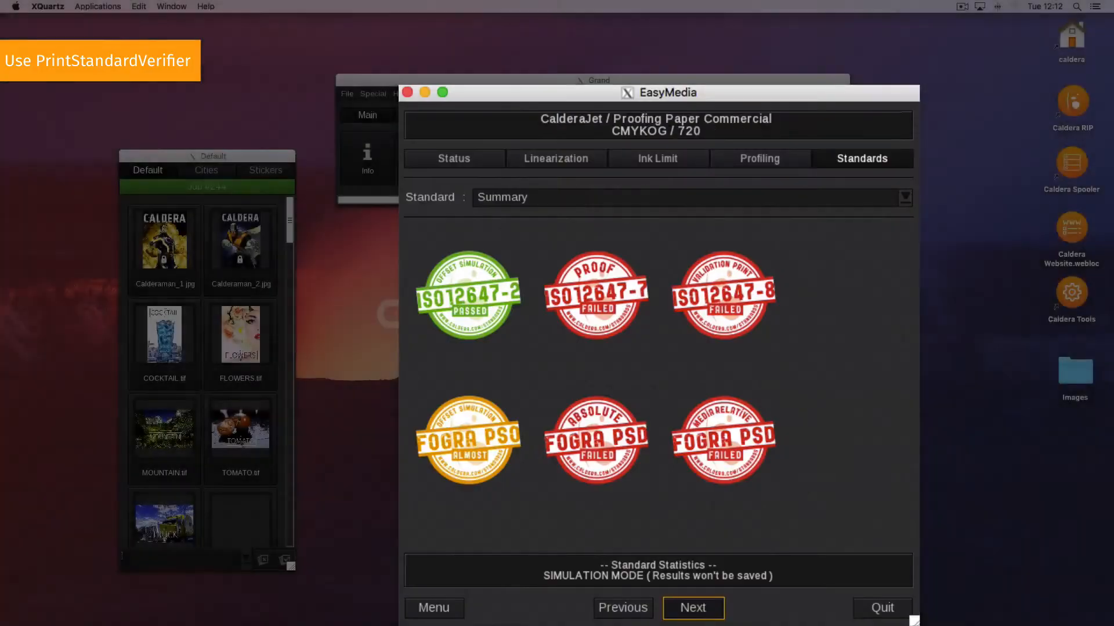